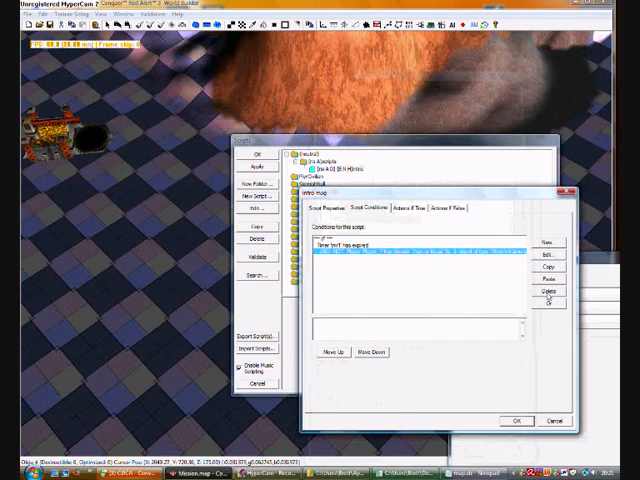
- Change the script condition to 'Timer expired' and set its timer parameter
click(396, 208)
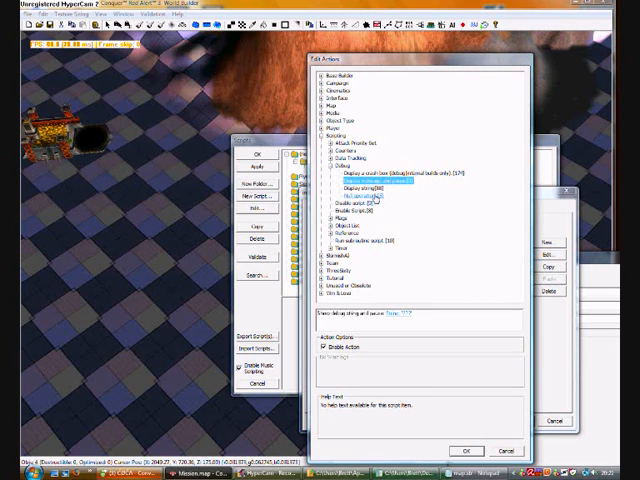
click(360, 184)
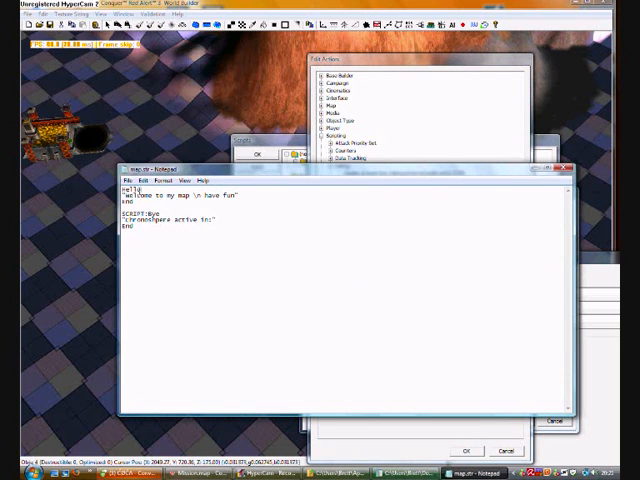
double_click(128, 188)
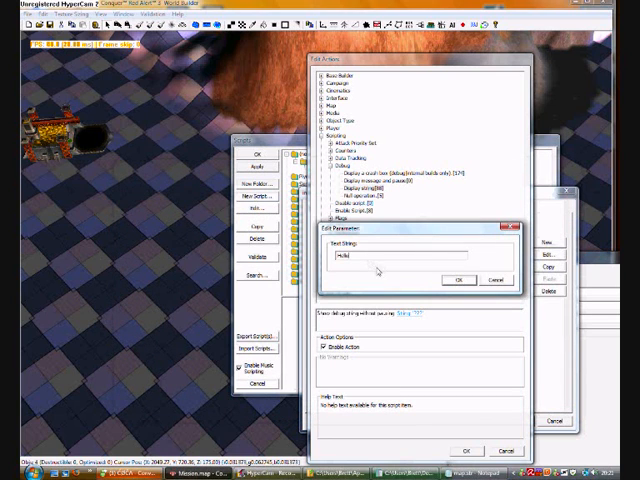
click(458, 280)
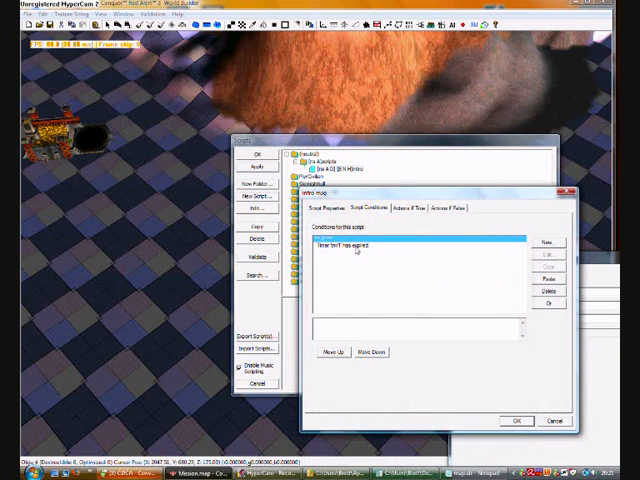
- Add a true-branch Scripting > Timer countdown action with value 300 and confirm it
click(412, 208)
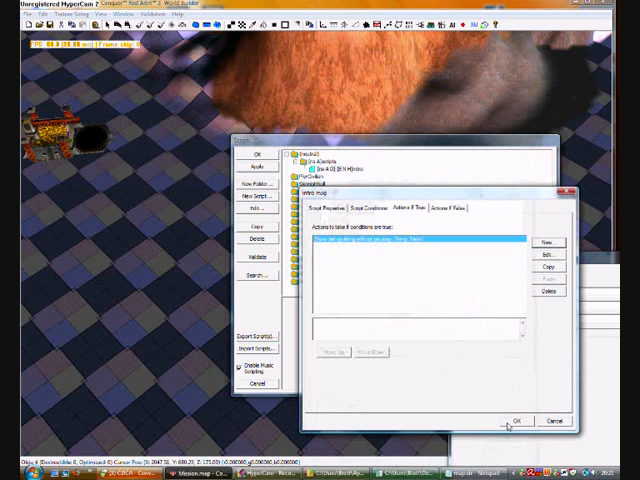
mouse_move(548, 244)
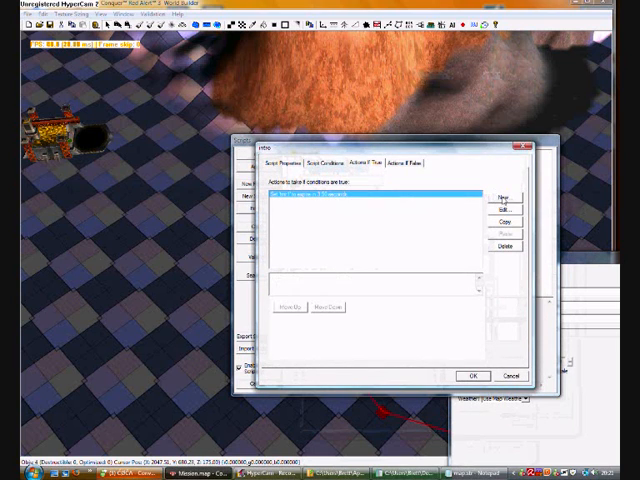
click(502, 196)
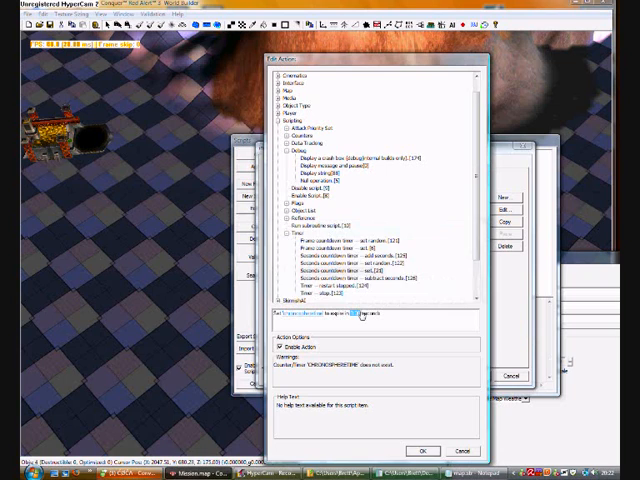
click(358, 316)
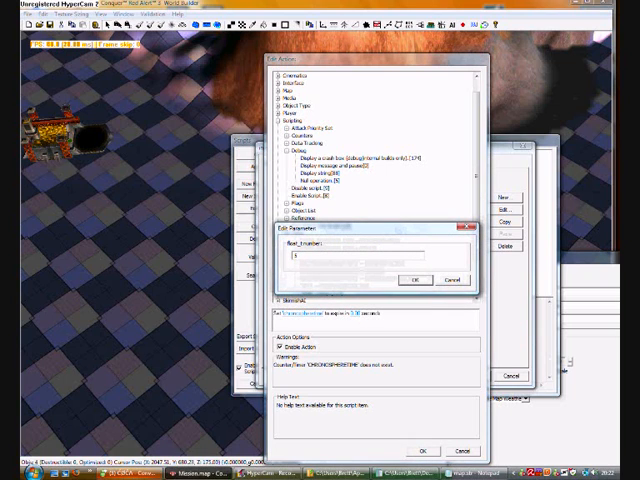
text(300)
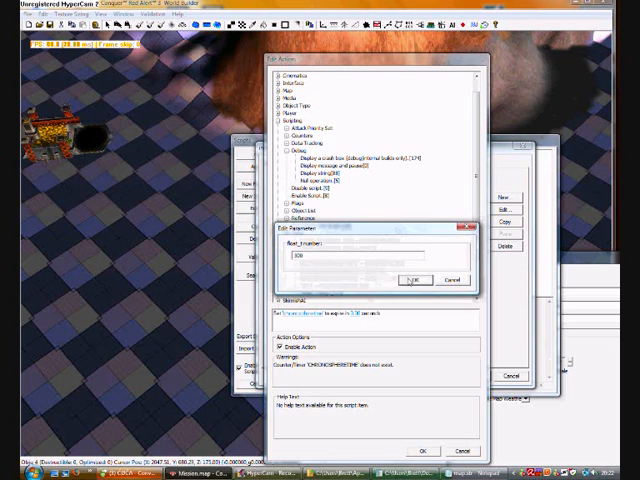
click(416, 280)
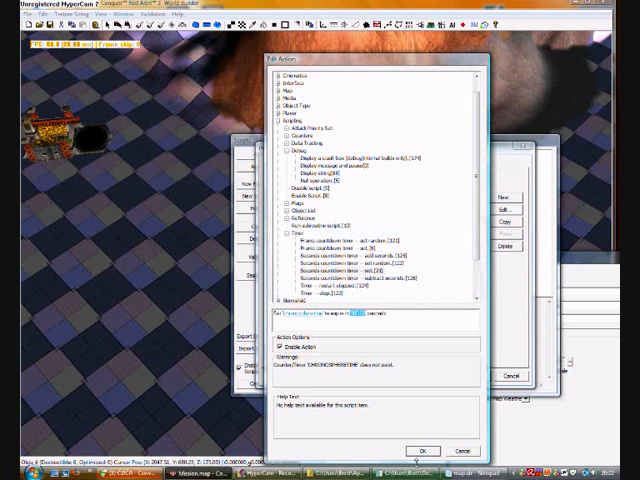
click(424, 450)
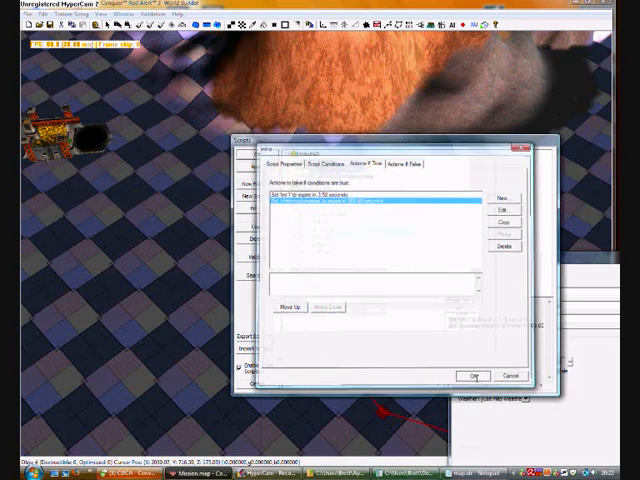
- Choose the action's parameter value from the dropdown and close the script
click(278, 164)
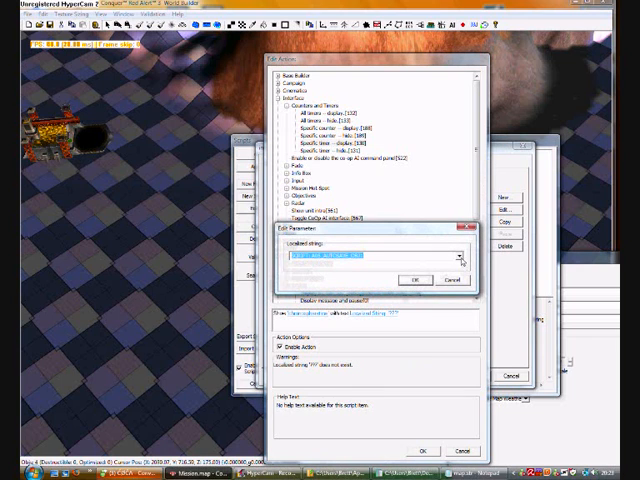
click(458, 258)
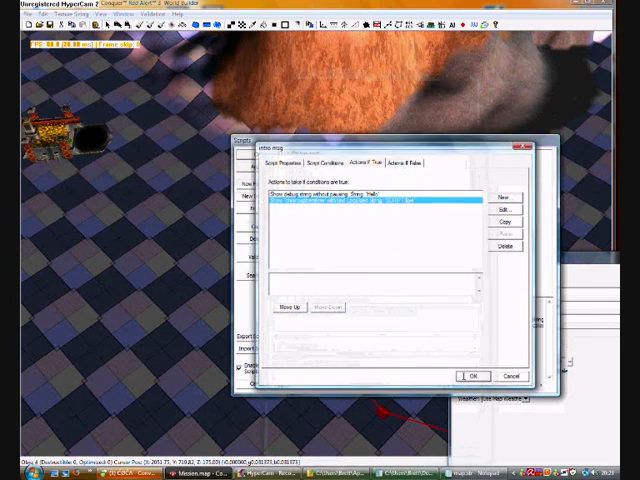
click(290, 160)
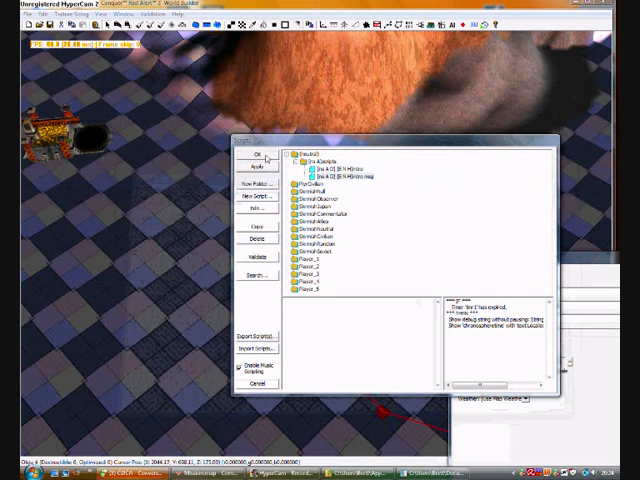
- Return to the map and drag out the marked area
click(256, 156)
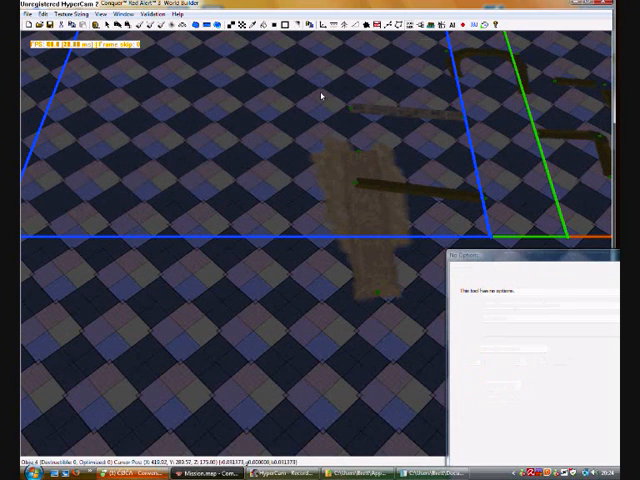
mouse_move(110, 90)
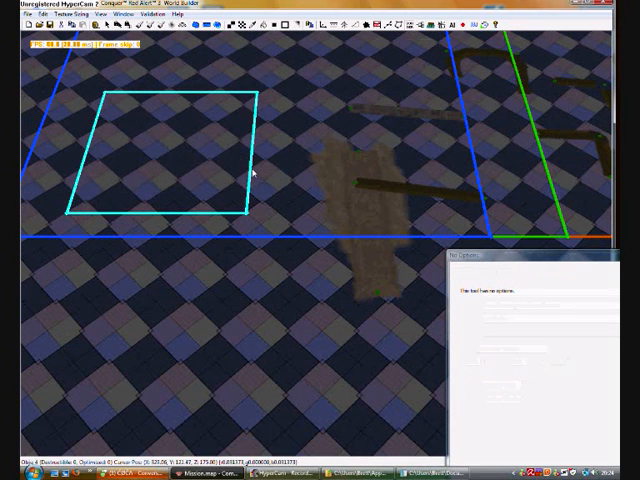
mouse_move(292, 126)
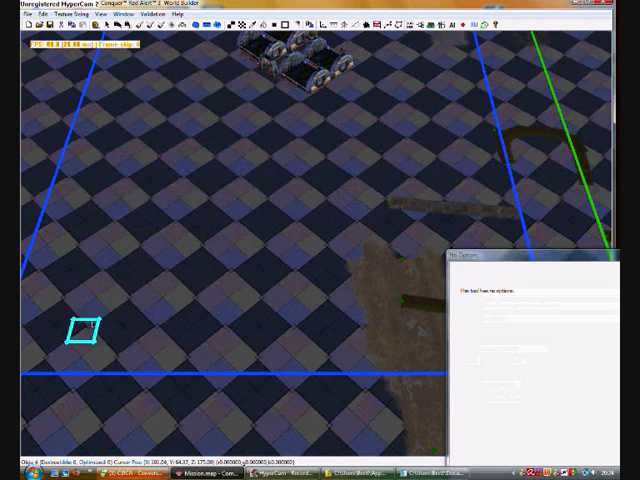
drag(82, 330, 312, 102)
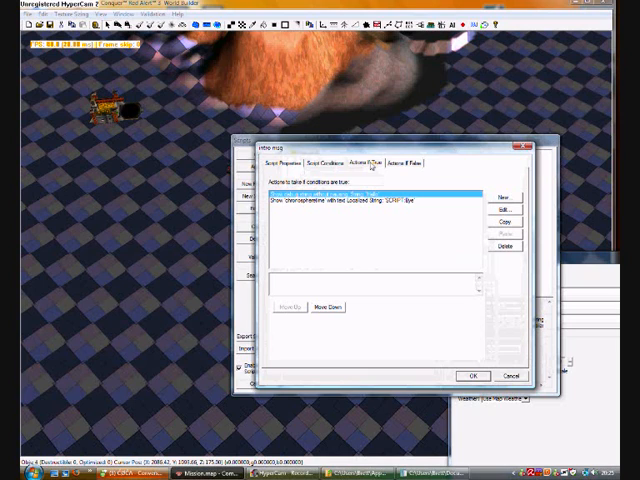
- Enter and confirm the action's parameter value in Edit Parameter
click(328, 160)
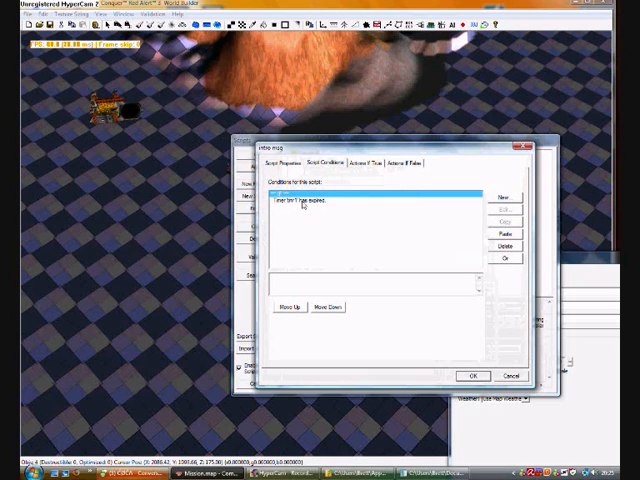
click(396, 164)
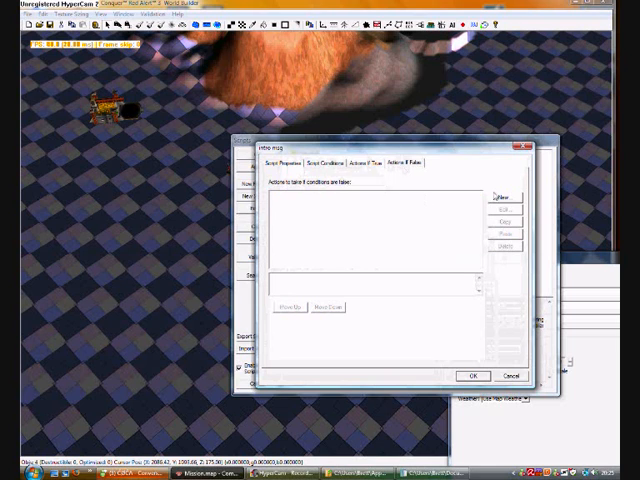
click(504, 196)
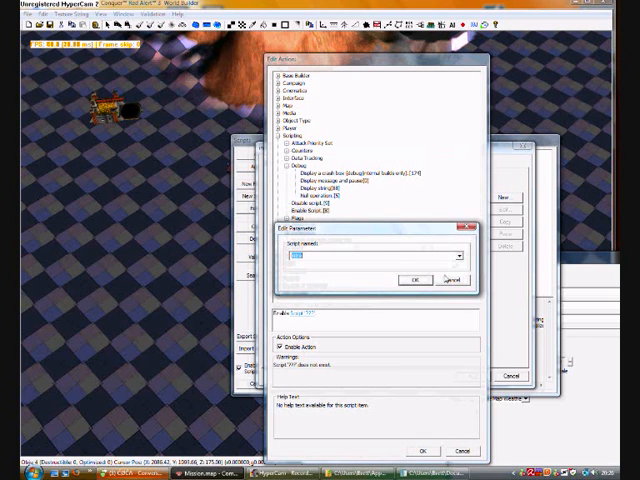
click(410, 280)
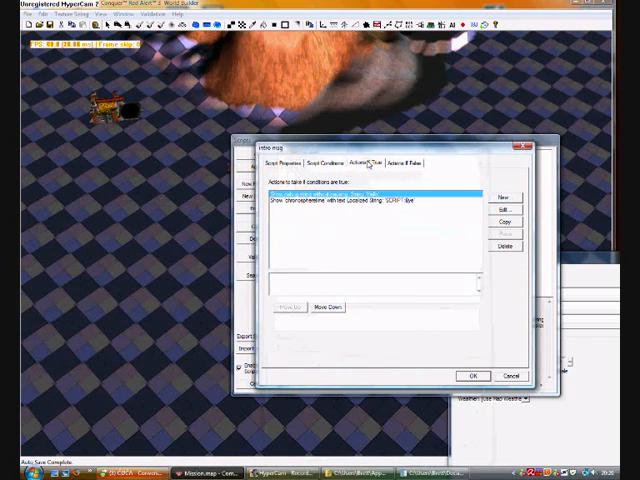
- Review the script's properties, conditions, true and false action lists, then close the editor
click(404, 162)
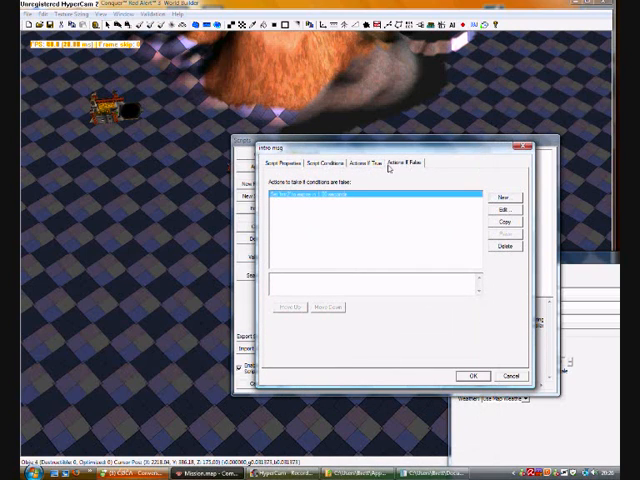
click(288, 160)
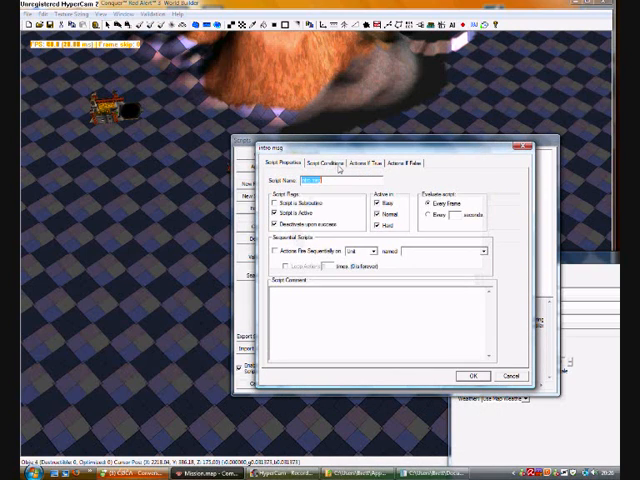
click(408, 162)
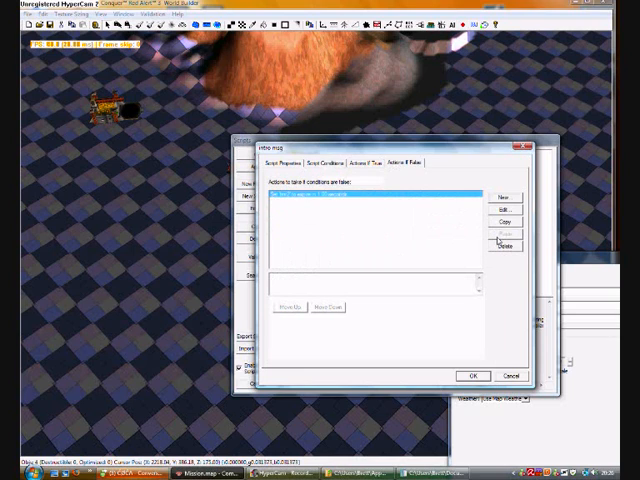
click(498, 244)
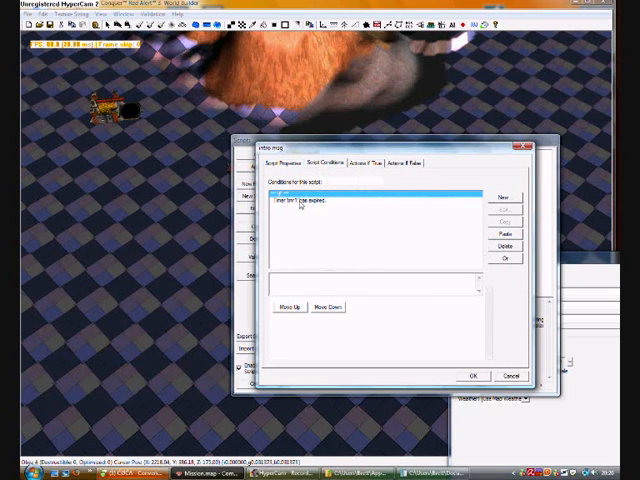
click(368, 160)
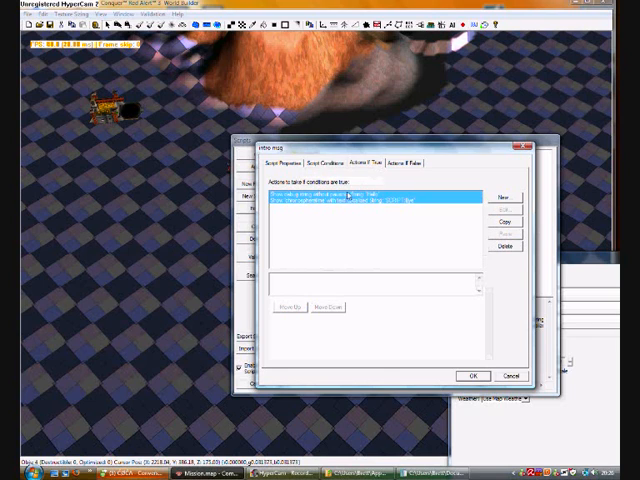
click(328, 160)
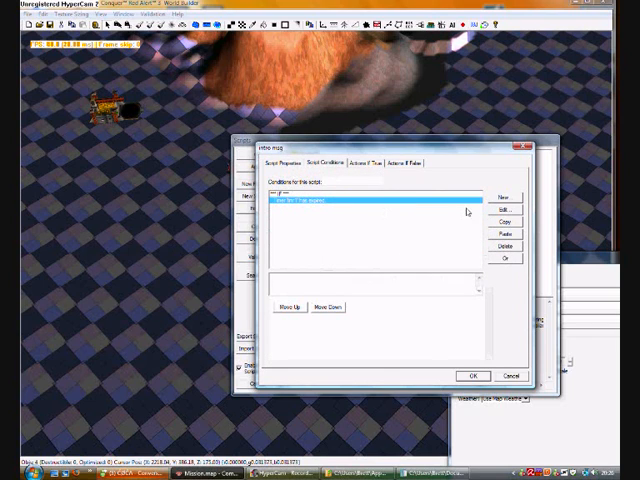
click(372, 160)
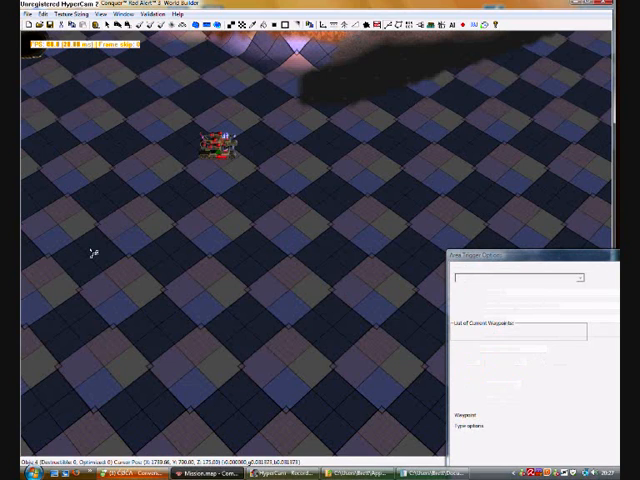
- Place linked waypoints on the map near the unit and check a waypoint's properties
click(90, 246)
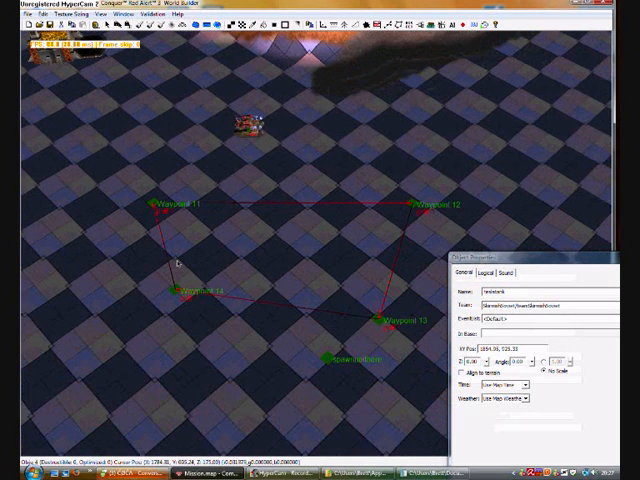
click(160, 200)
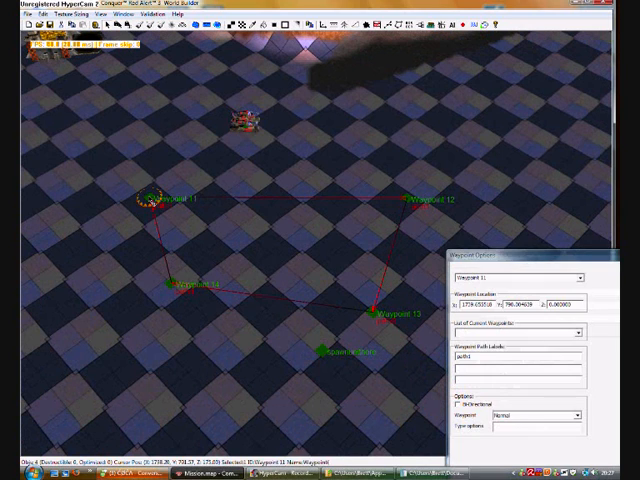
click(408, 200)
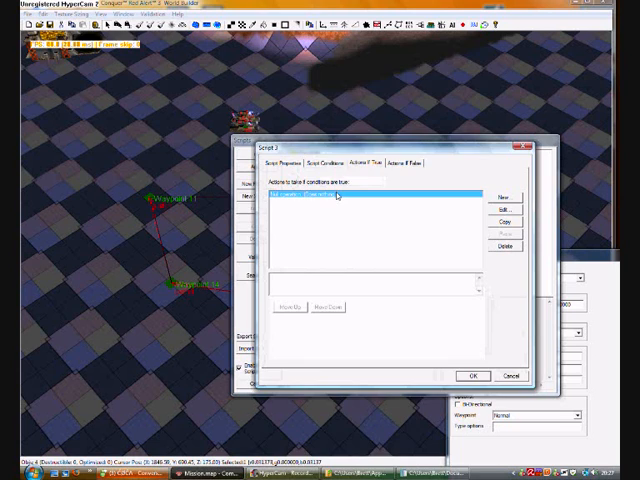
- Set the true action to Unit > Move 'move a named unit along a waypoint path'
click(504, 208)
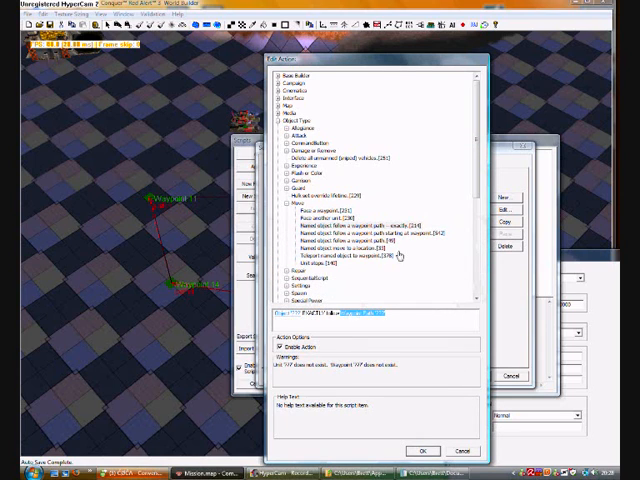
click(370, 232)
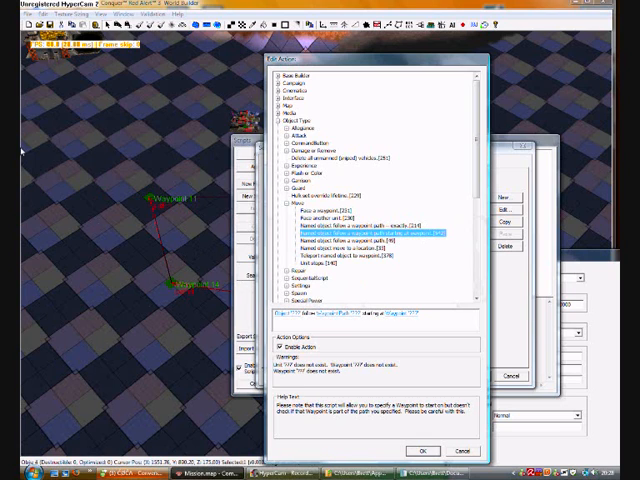
mouse_move(308, 110)
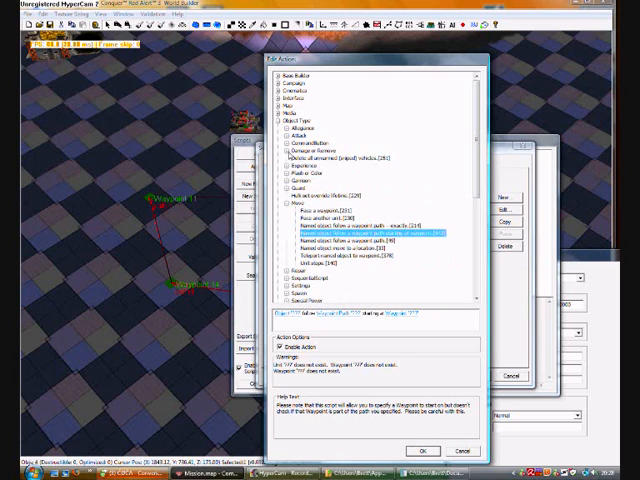
scroll(down, 3)
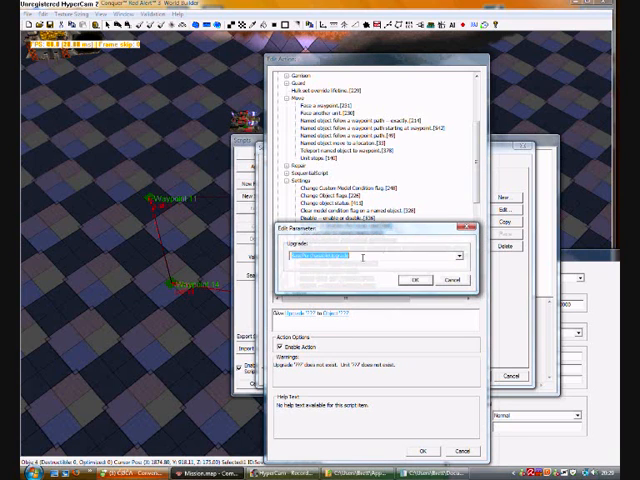
- Choose the move action's waypoint-path parameter from the dropdown and browse other action categories
click(458, 256)
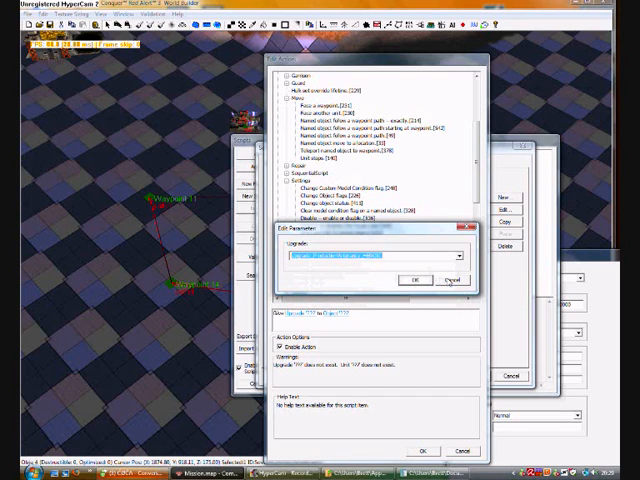
click(458, 256)
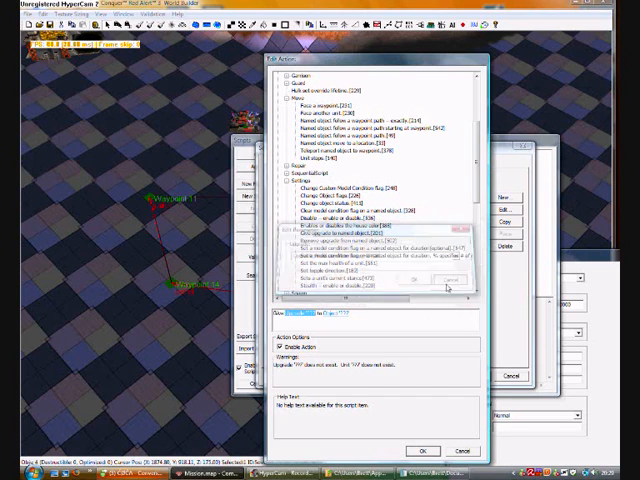
scroll(down, 3)
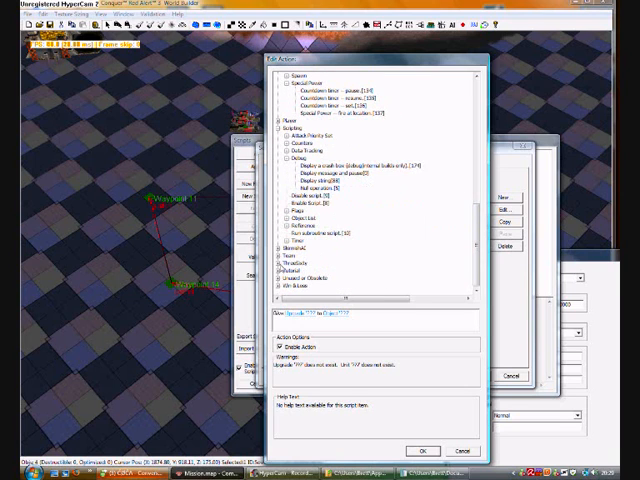
scroll(down, 3)
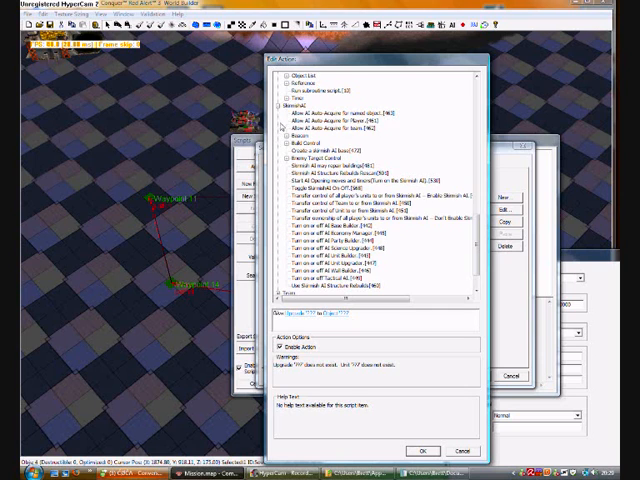